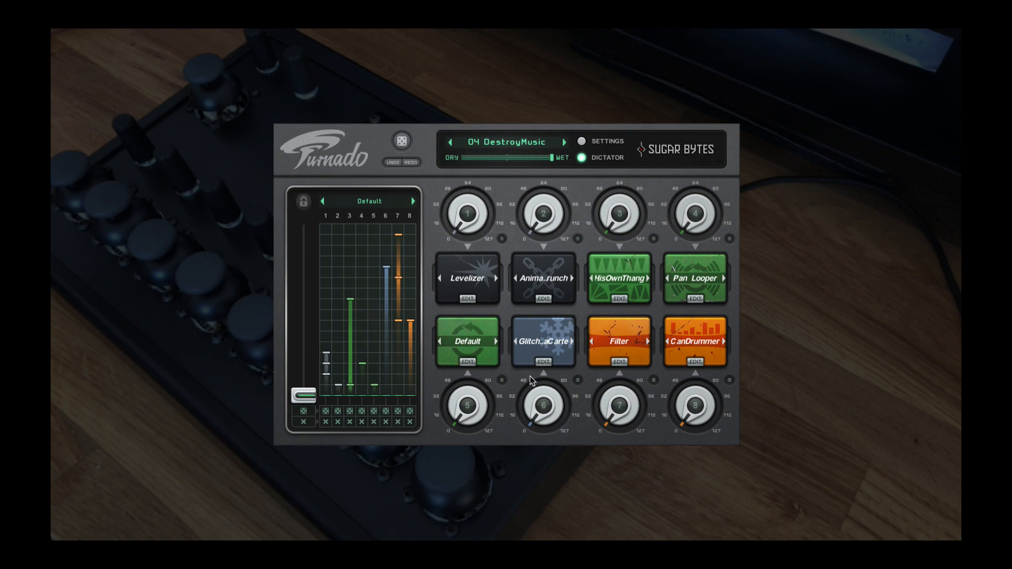
mouse_move(587, 231)
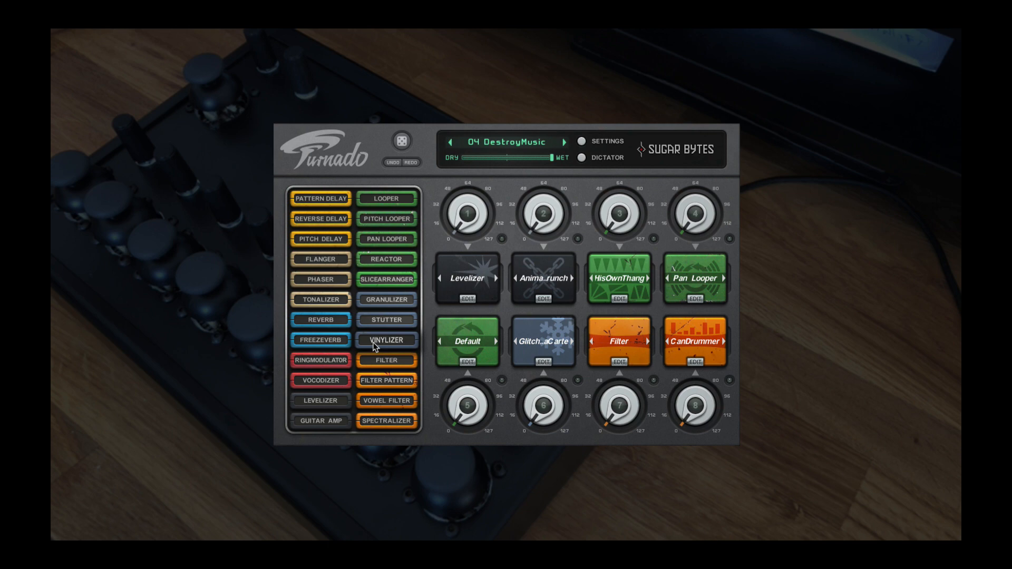
mouse_move(387, 374)
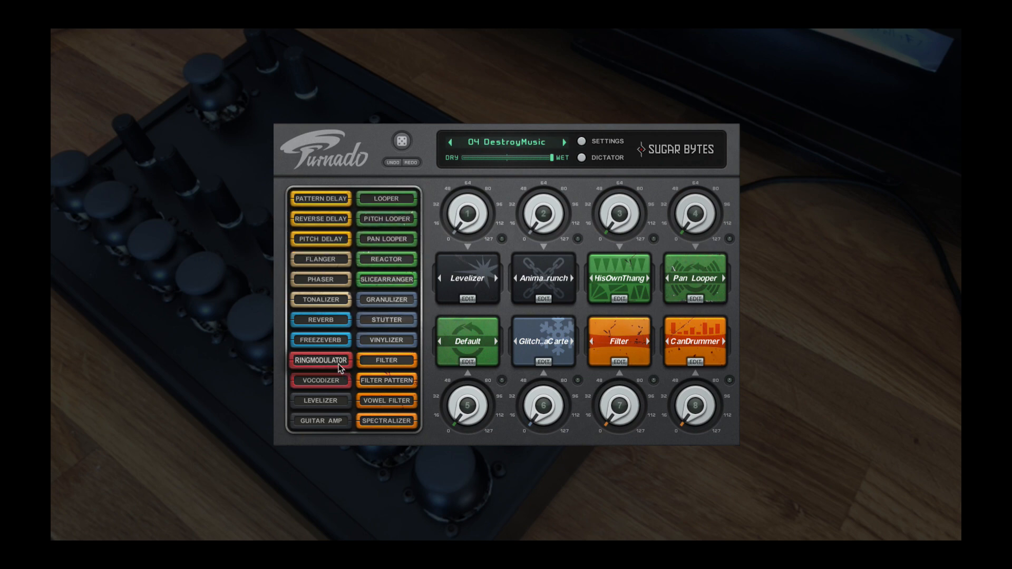
Show the Dictator and move its fader so several effect knobs rise together
click(582, 158)
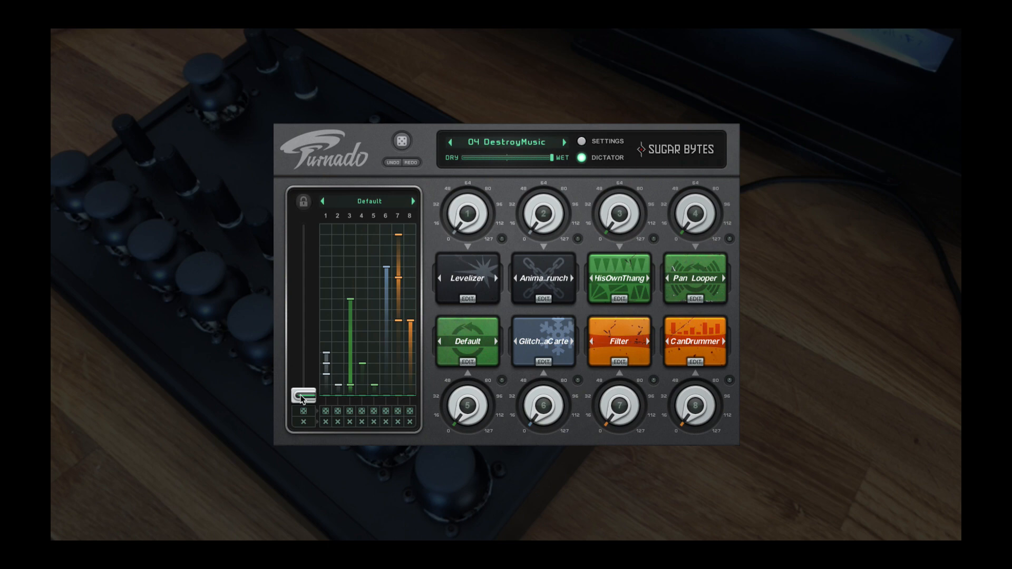
drag(303, 393, 302, 298)
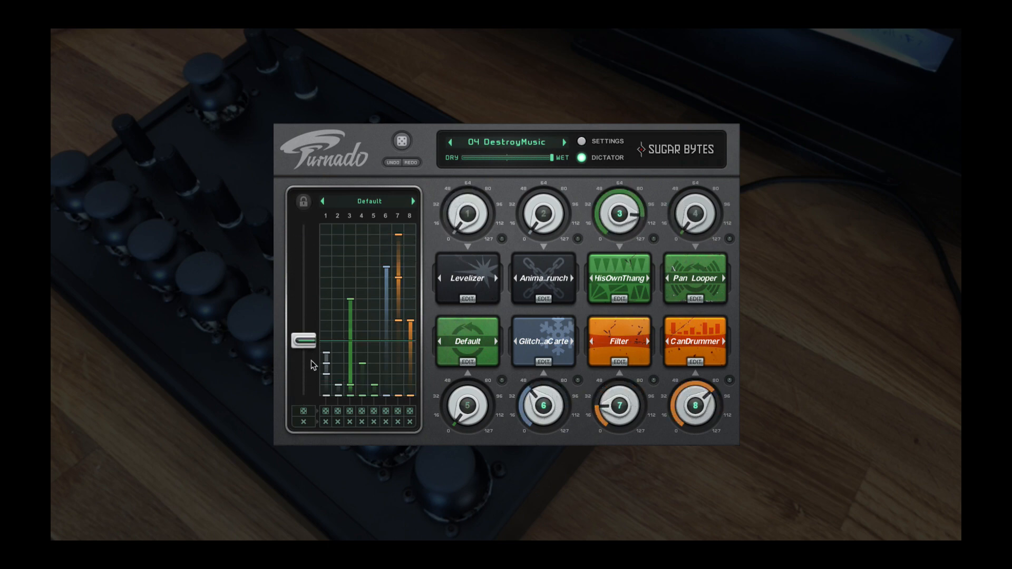
drag(304, 341, 304, 397)
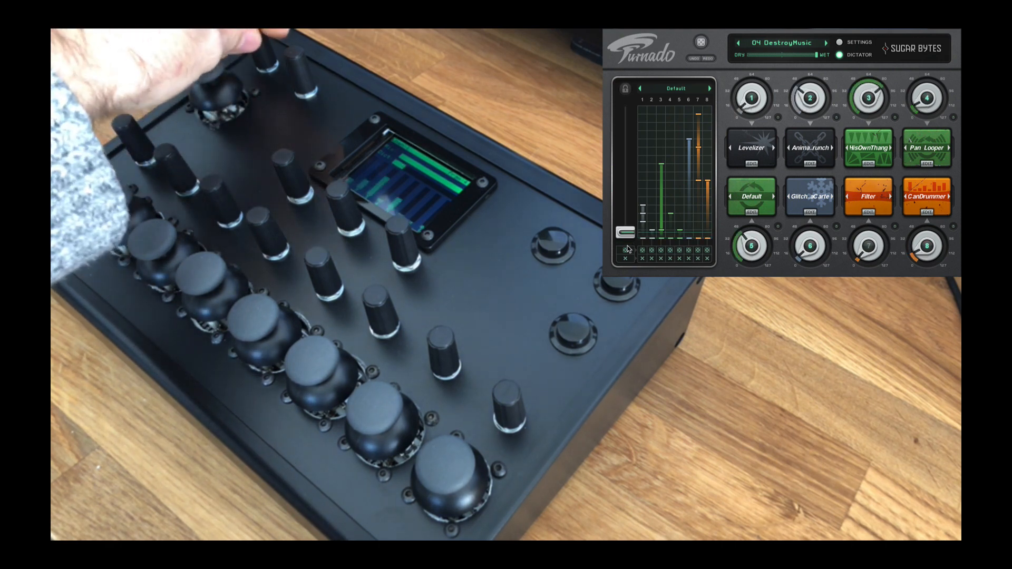
Load the '03 Beat It' preset while driving the effects from the hardware controller
click(738, 42)
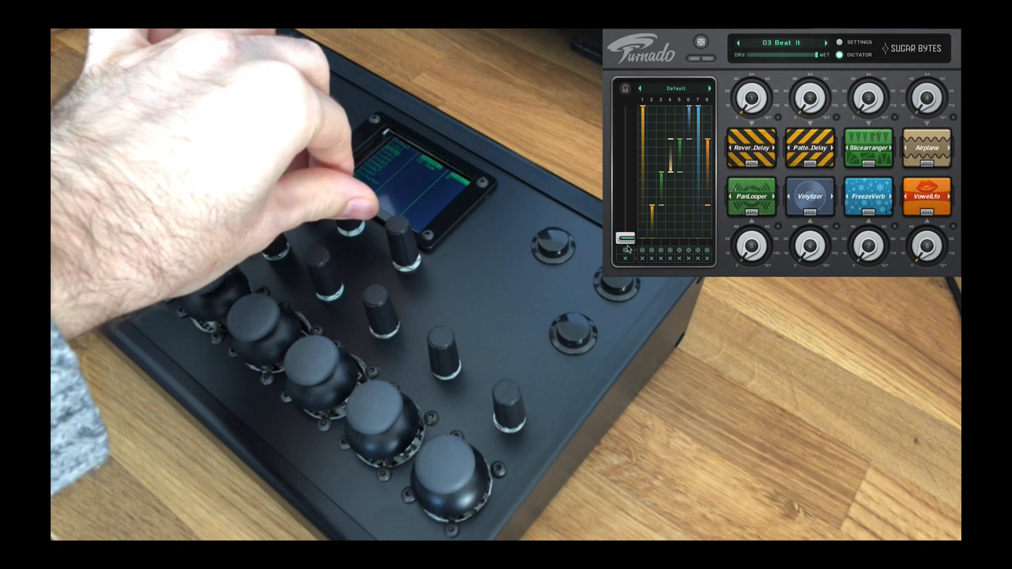